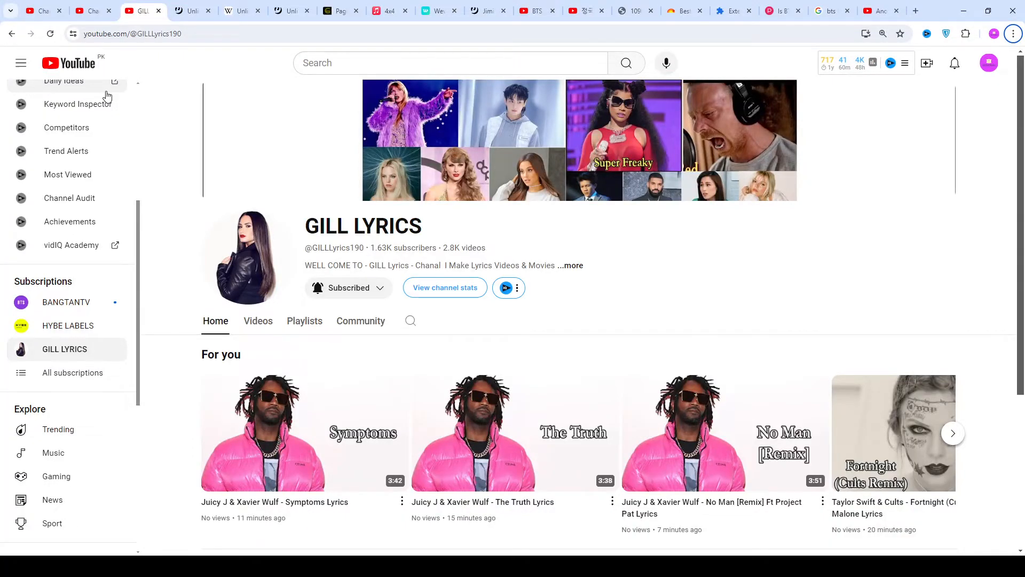
pyautogui.moveTo(93, 136)
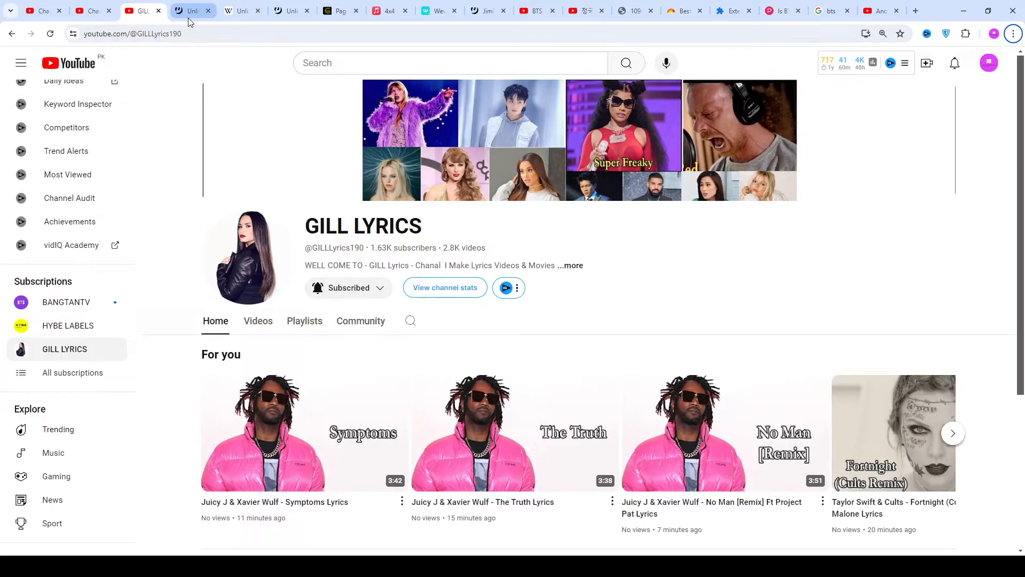
# Step: Switch to the Genius 'Starry' tab and scroll down through Verse 1 and the first chorus
pyautogui.click(190, 11)
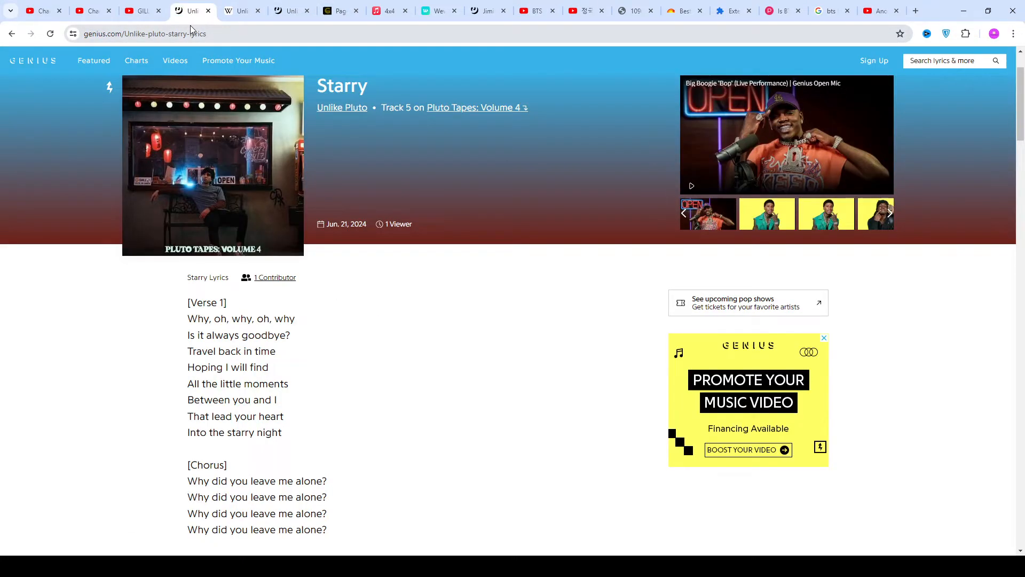
pyautogui.scroll(-3)
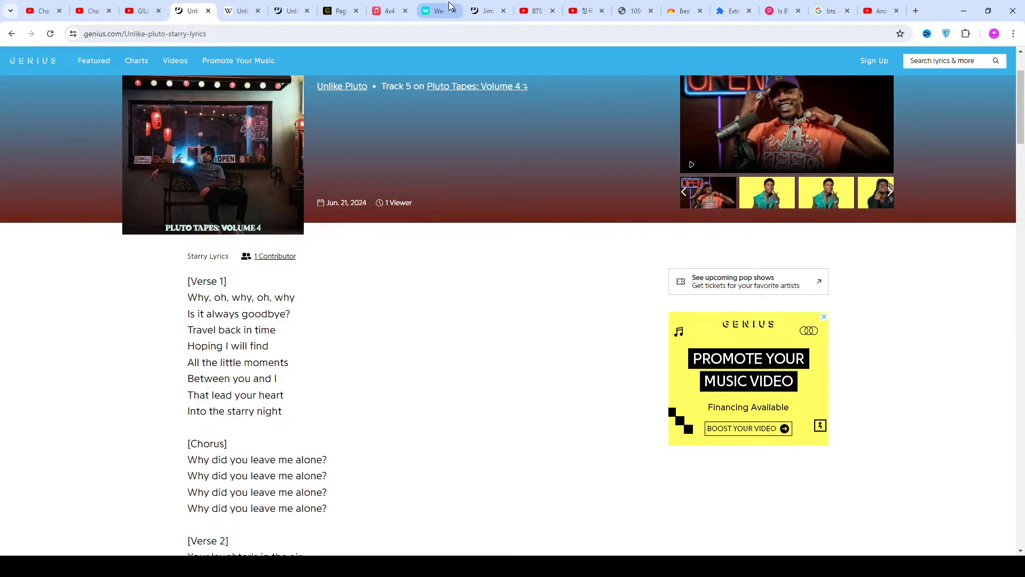
pyautogui.scroll(-3)
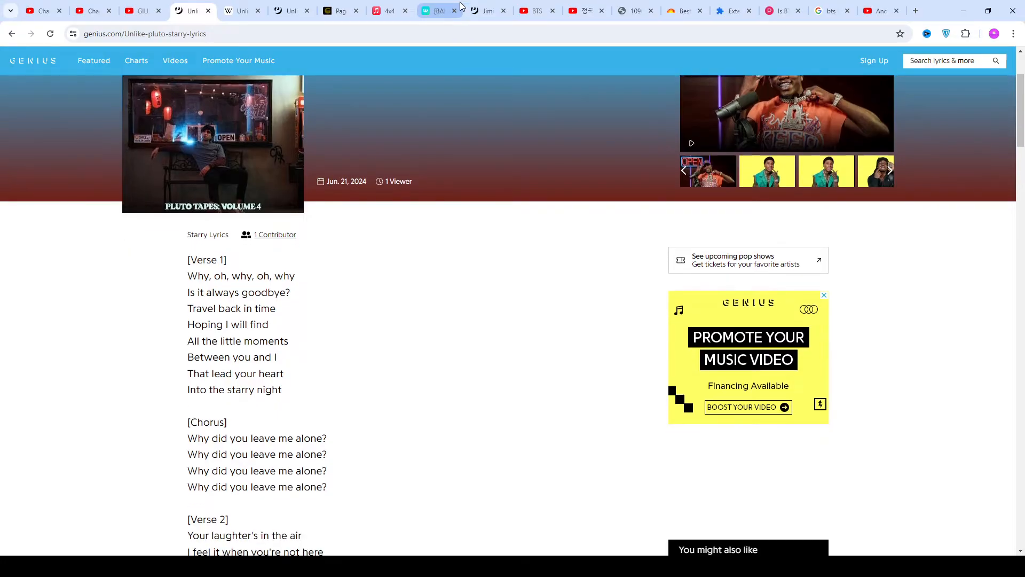
pyautogui.scroll(-3)
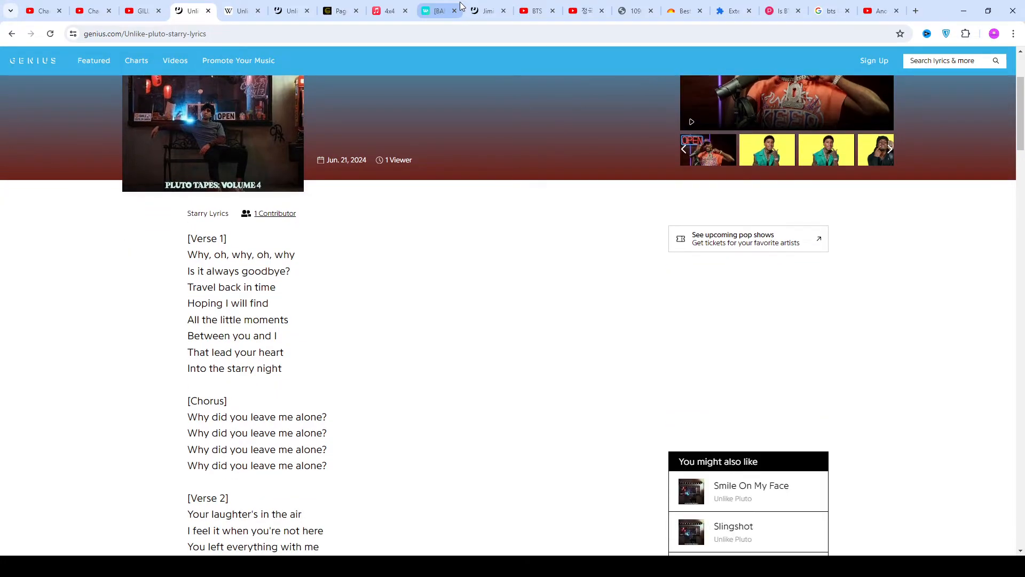
pyautogui.scroll(-3)
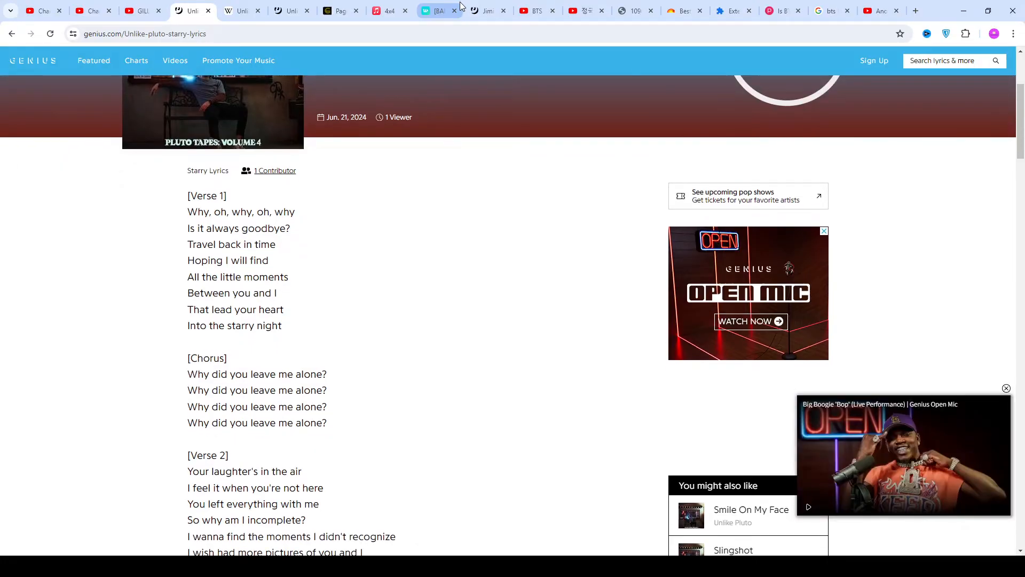
pyautogui.scroll(-3)
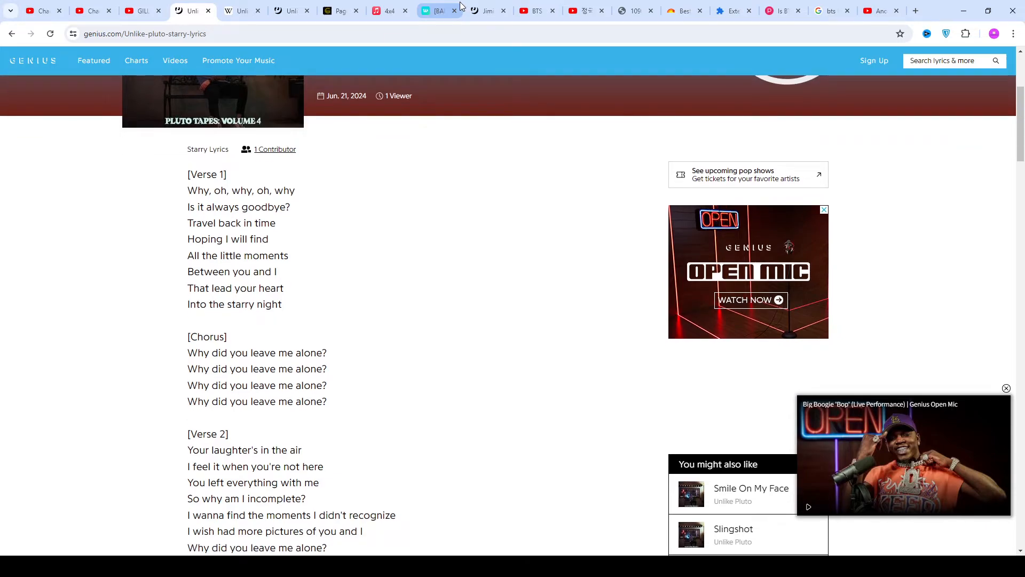
pyautogui.scroll(-3)
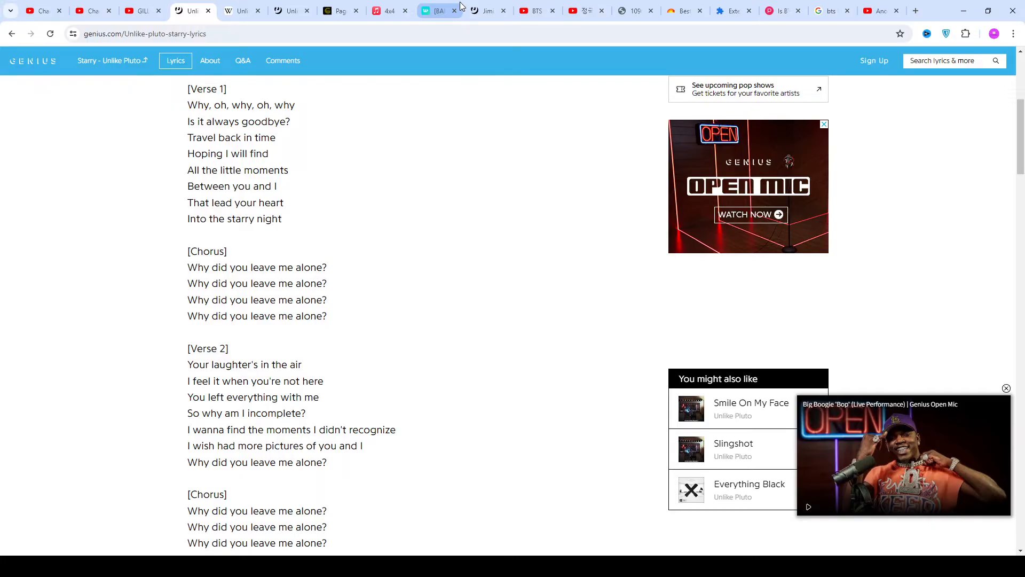
# Step: Scroll through Verse 2 and the final chorus to the About section, then back up slightly
pyautogui.scroll(-3)
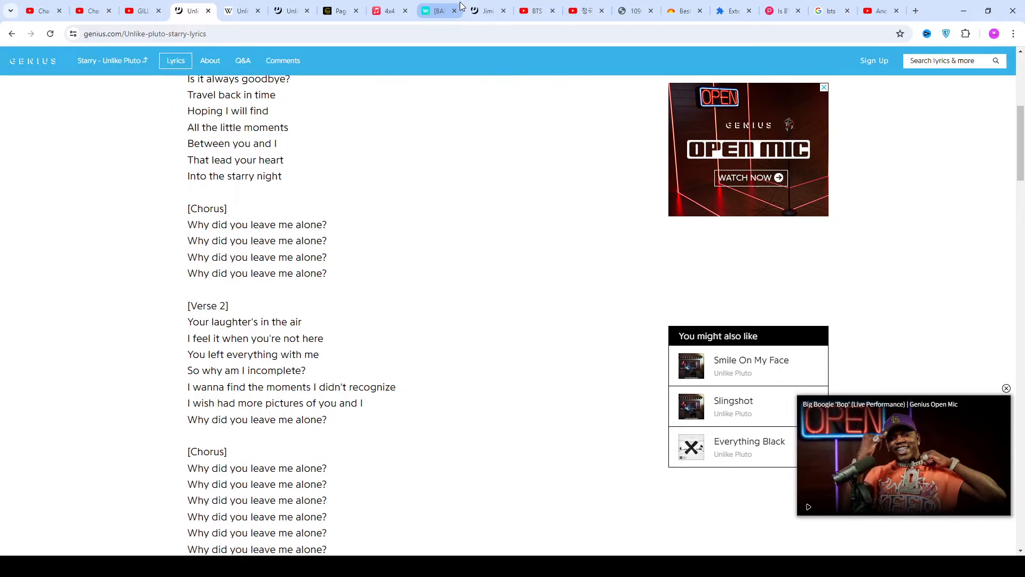
pyautogui.scroll(-3)
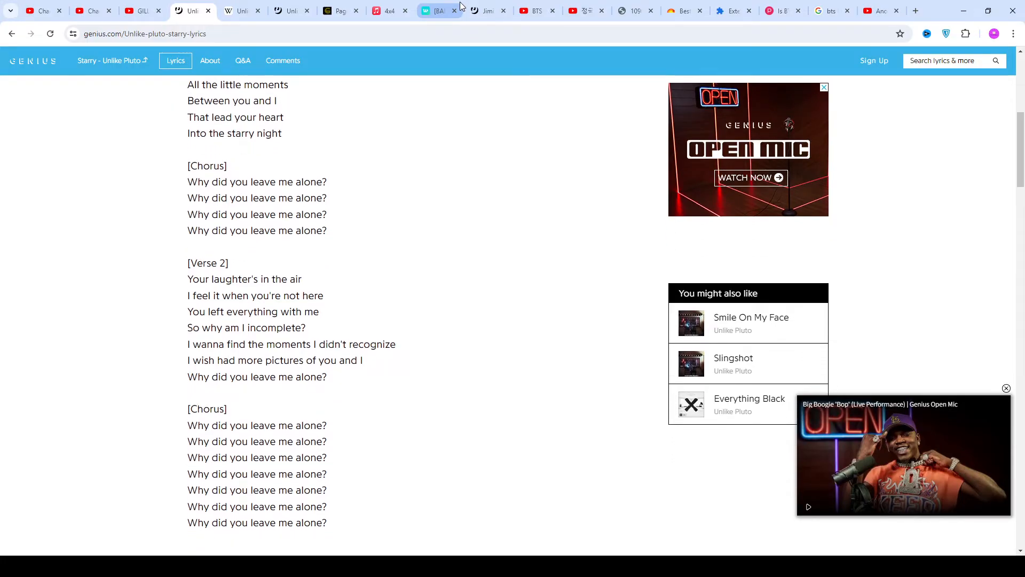
pyautogui.scroll(-3)
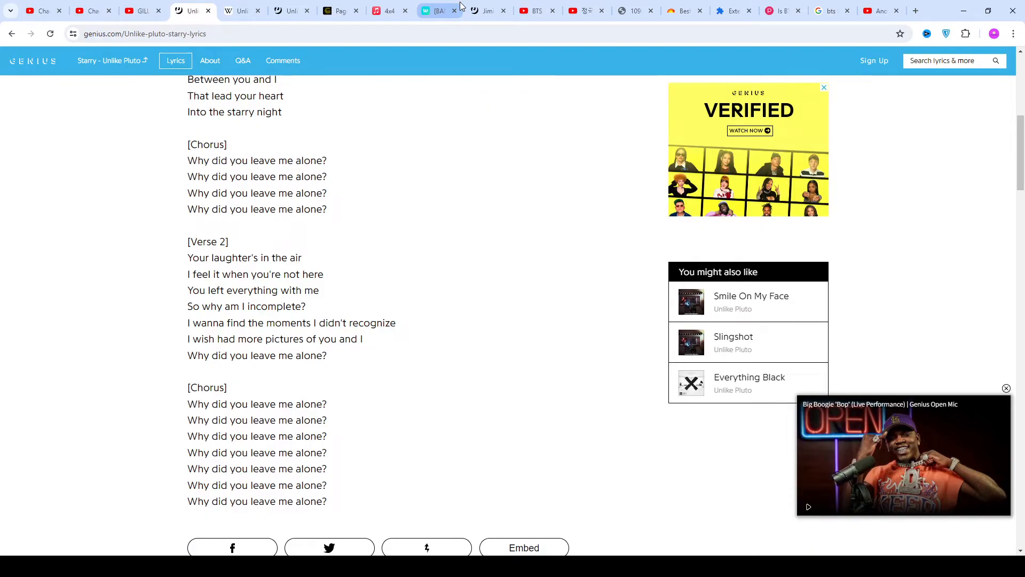
pyautogui.scroll(-3)
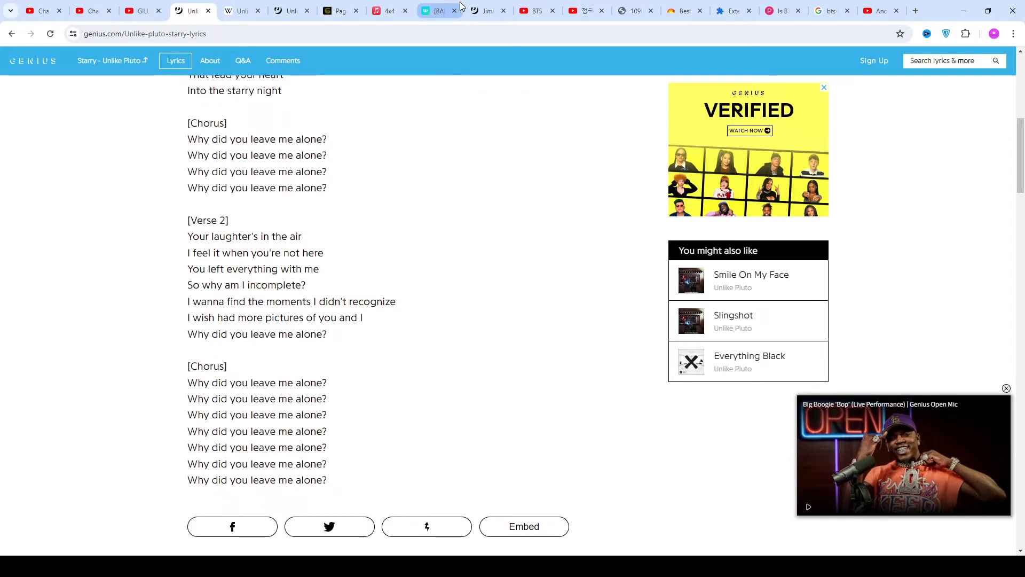
pyautogui.scroll(-3)
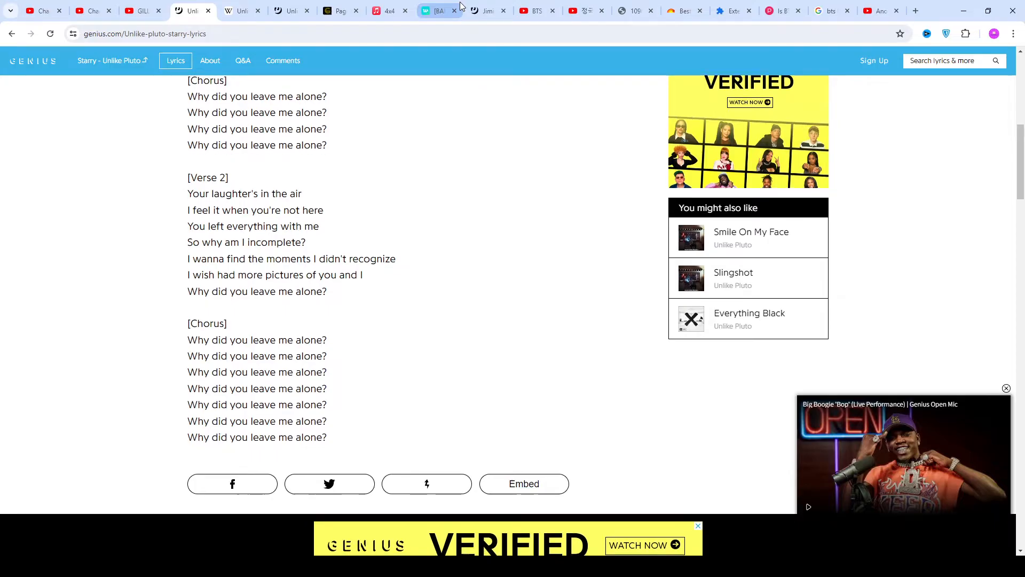
pyautogui.scroll(-3)
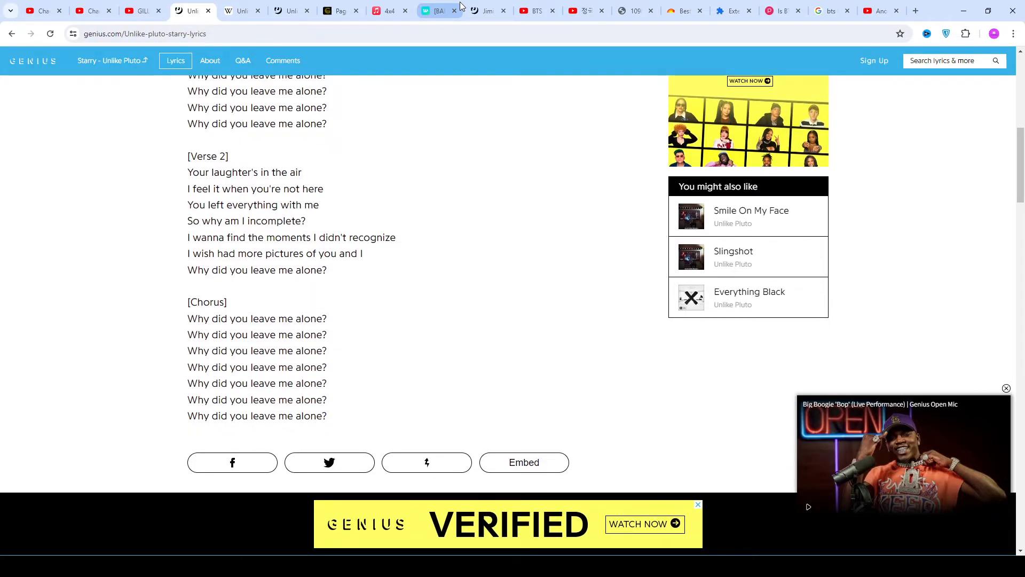
pyautogui.scroll(-3)
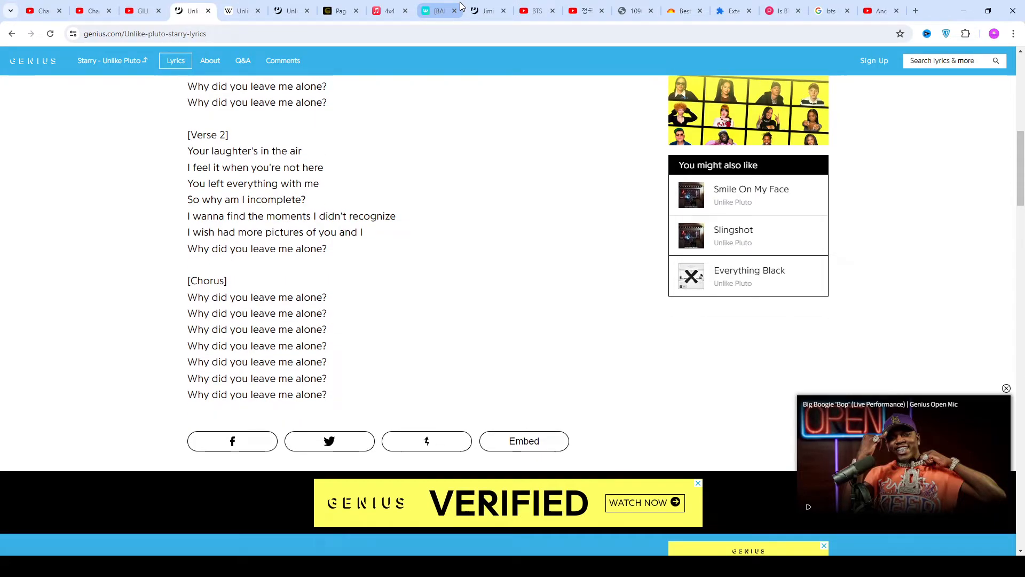
pyautogui.scroll(-3)
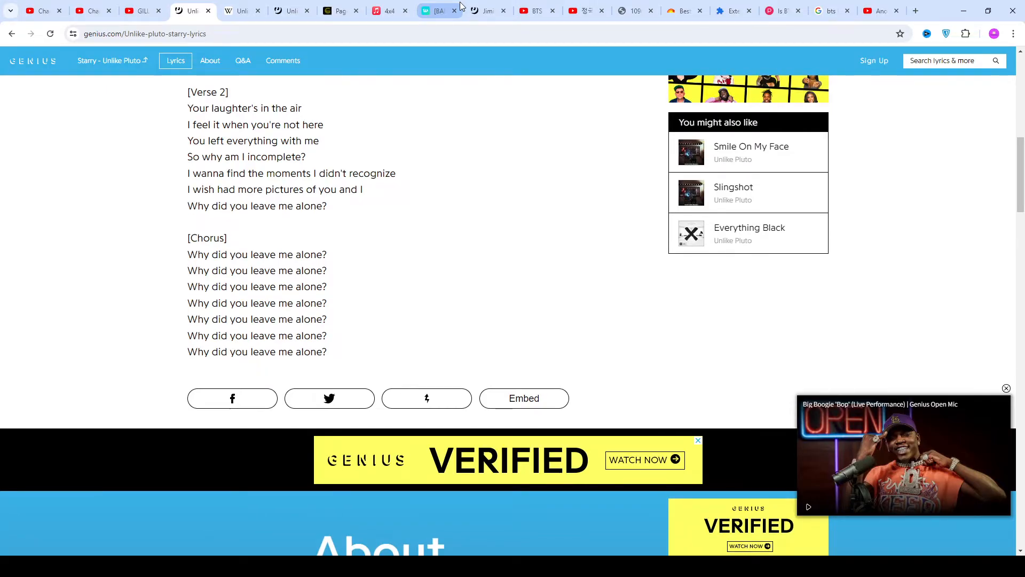
pyautogui.scroll(-3)
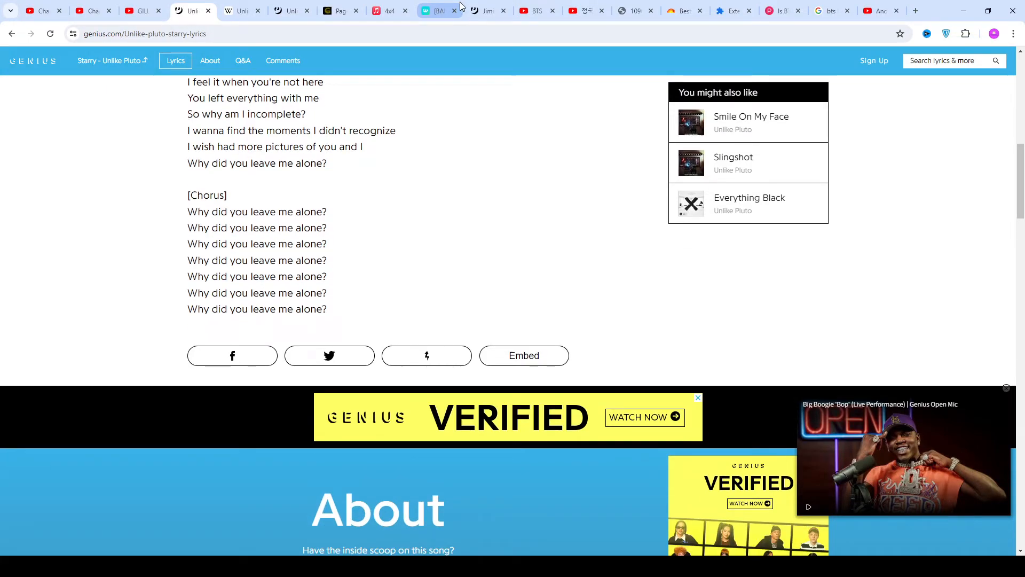
pyautogui.scroll(-3)
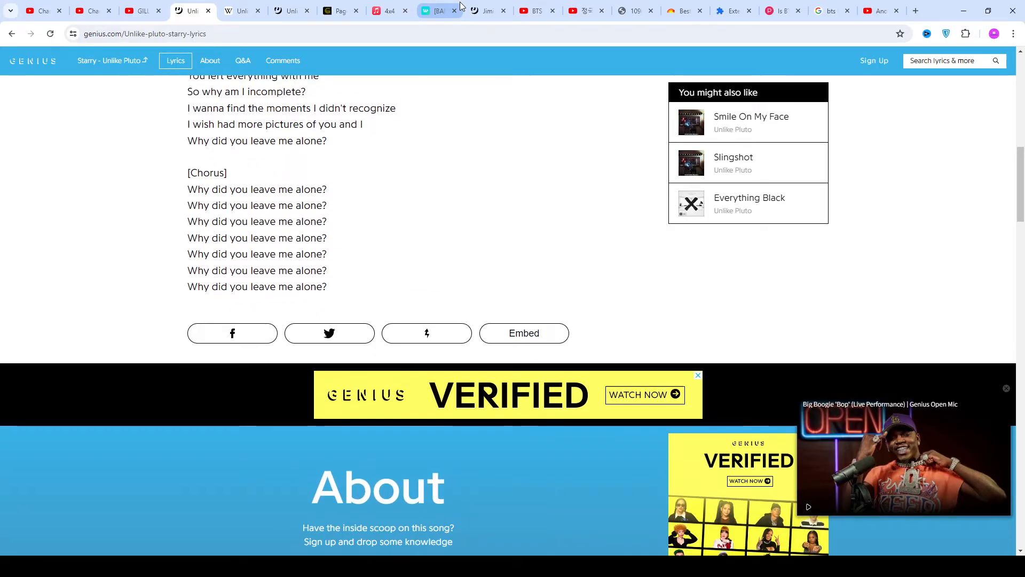
pyautogui.scroll(3)
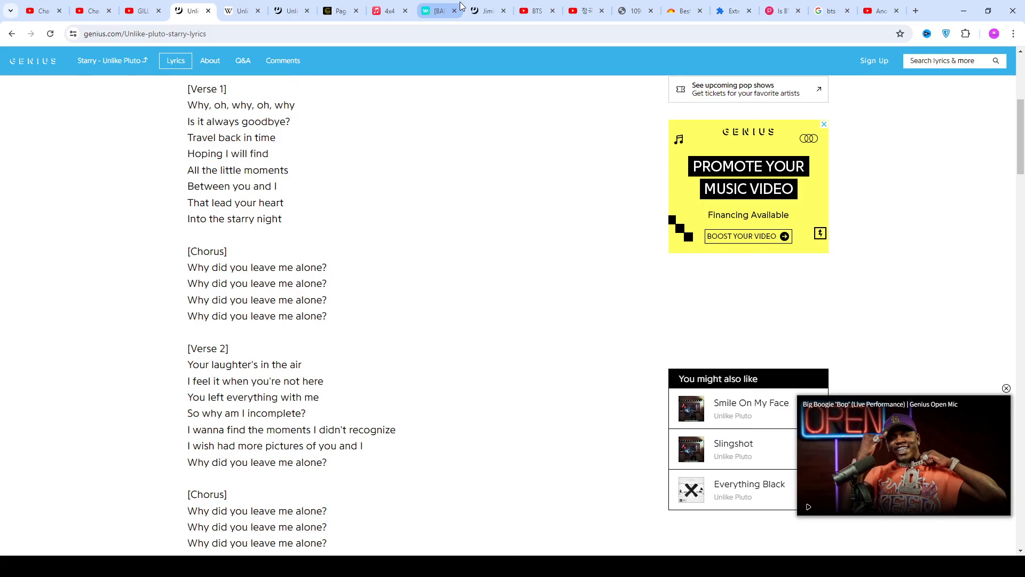
# Step: Scroll down to Verse 2, the final chorus and the share buttons at the lyrics' end
pyautogui.scroll(-3)
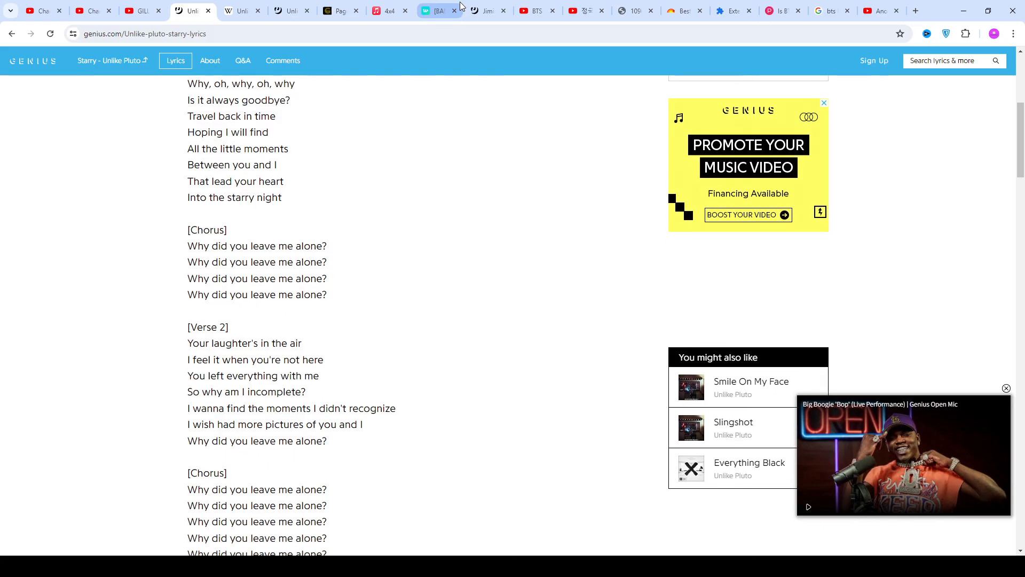
pyautogui.scroll(-3)
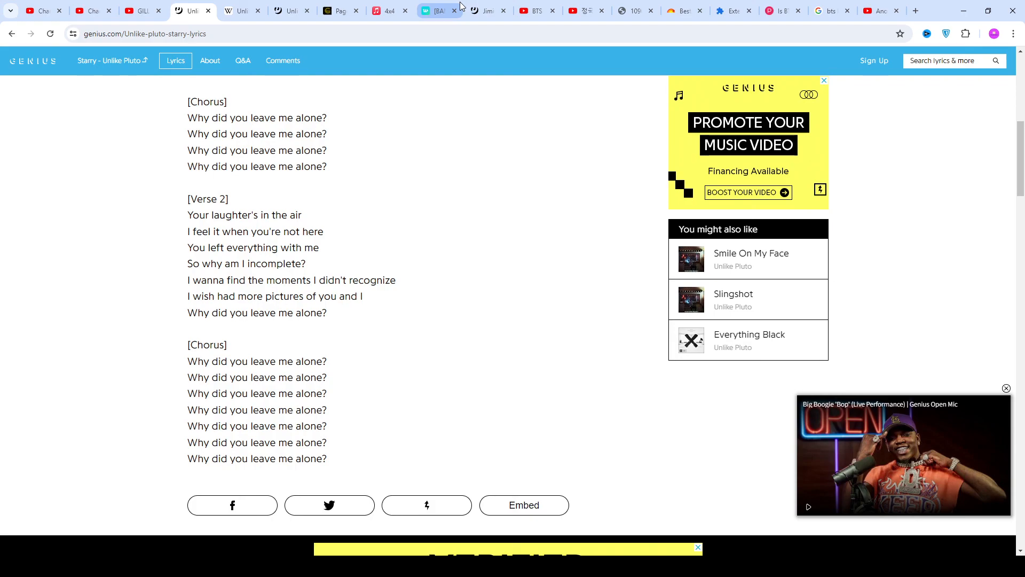
pyautogui.click(823, 80)
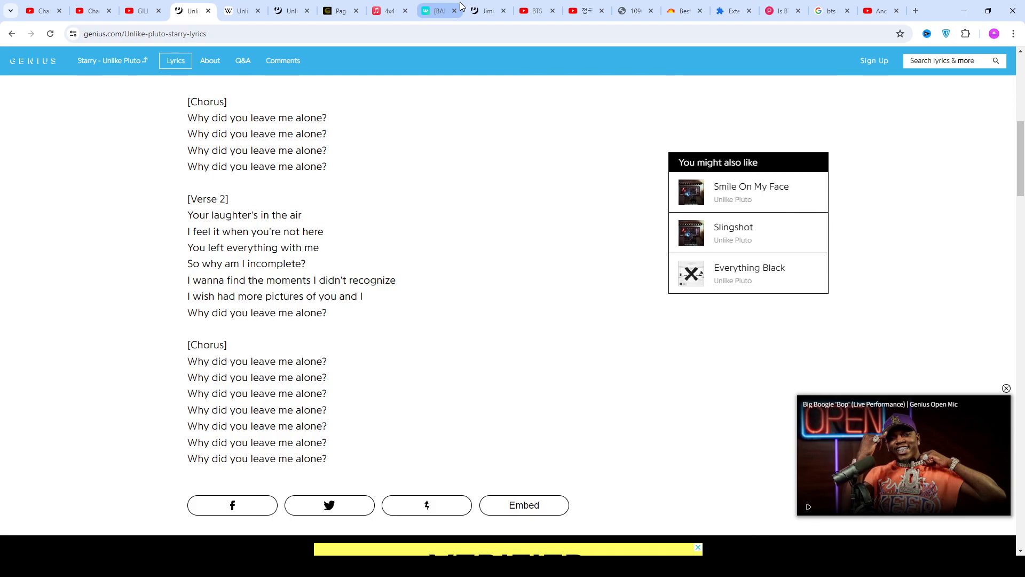